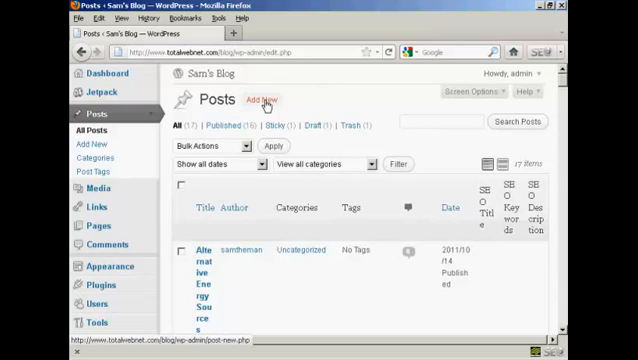
Step: Start a blank new post from the Posts list via Add New
{"action": "left_click", "coordinate": [264, 100]}
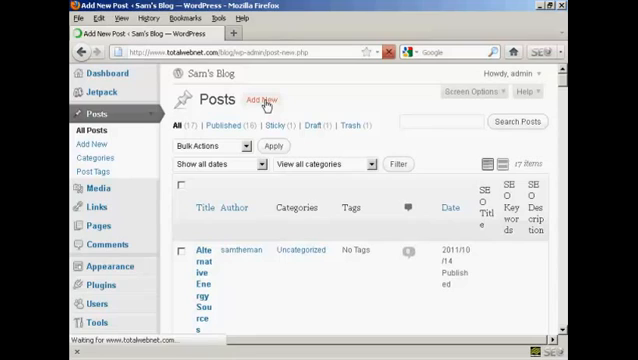
{"action": "left_click", "coordinate": [264, 98]}
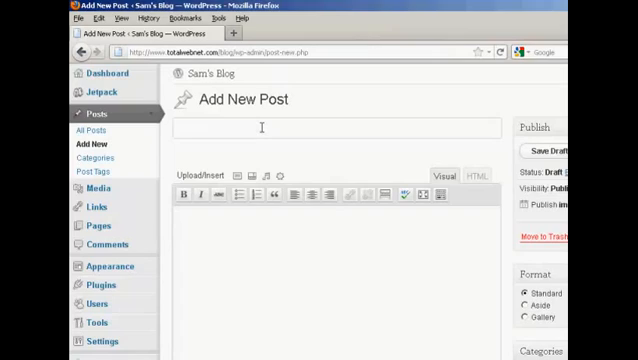
Step: Title the post 'A Private Post' with body 'Not everyone can see this!!!'
{"action": "type", "text": "A Private Post"}
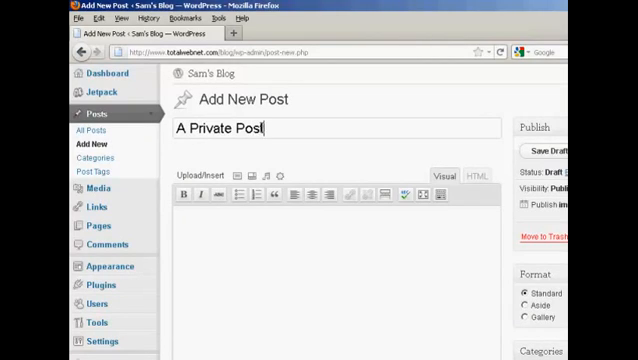
{"action": "left_click", "coordinate": [180, 220]}
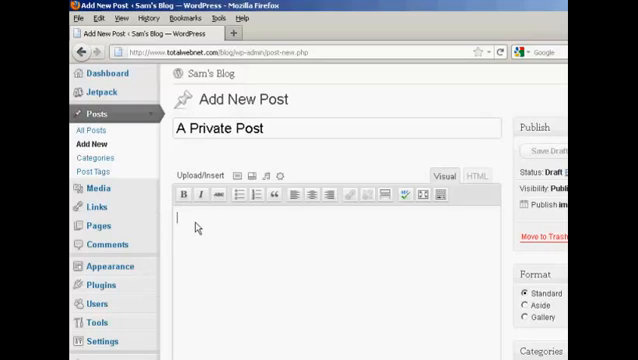
{"action": "type", "text": "Not"}
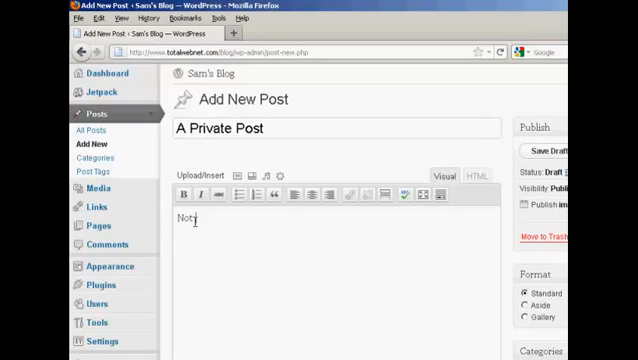
{"action": "type", "text": "everyone"}
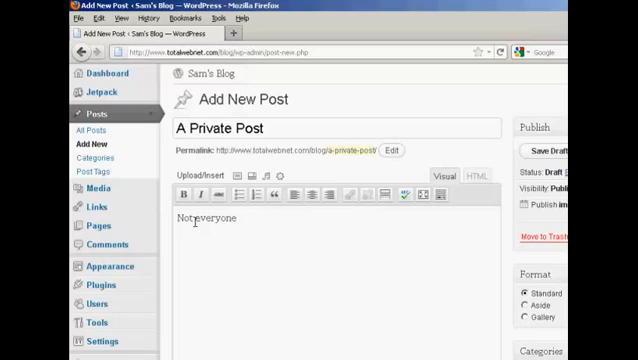
{"action": "type", "text": "can see"}
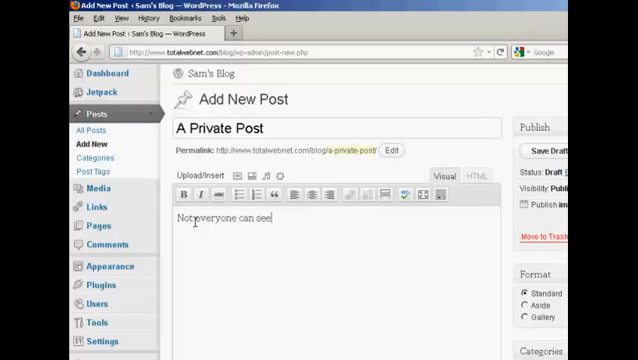
{"action": "type", "text": "this"}
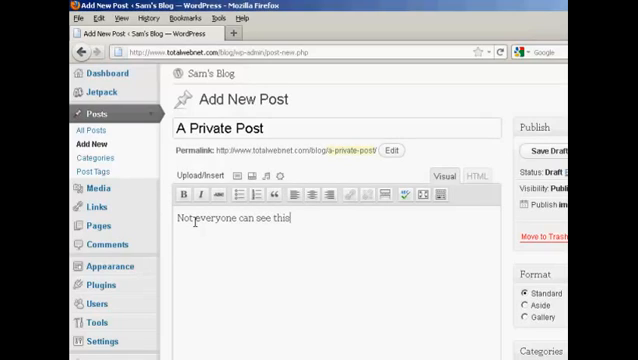
{"action": "type", "text": "!!!"}
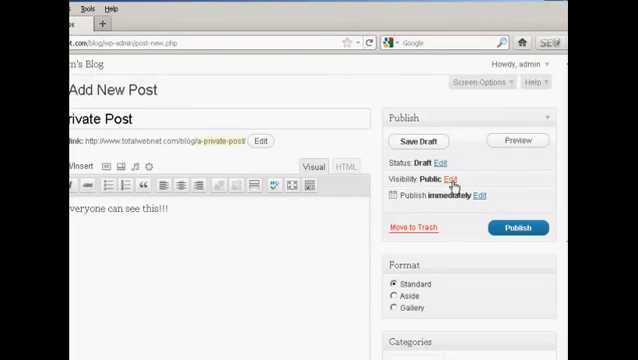
{"action": "left_click", "coordinate": [456, 178]}
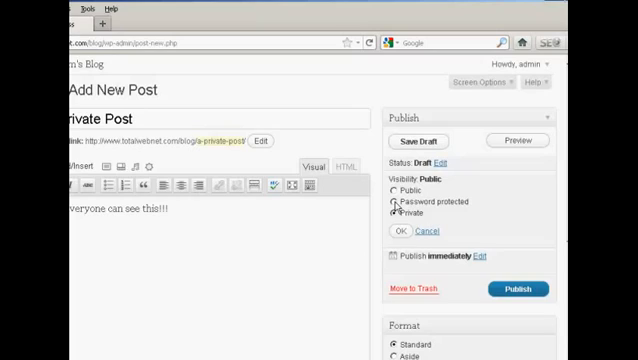
{"action": "left_click", "coordinate": [396, 202]}
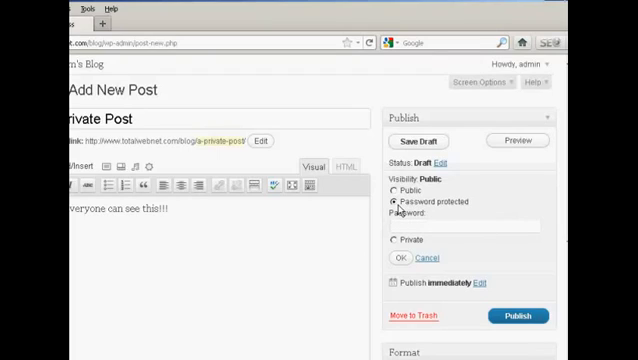
{"action": "mouse_move", "coordinate": [484, 212]}
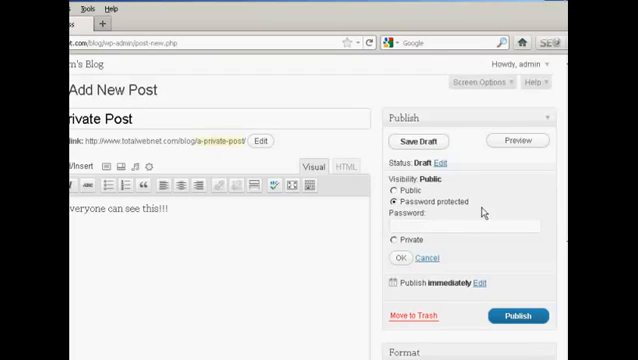
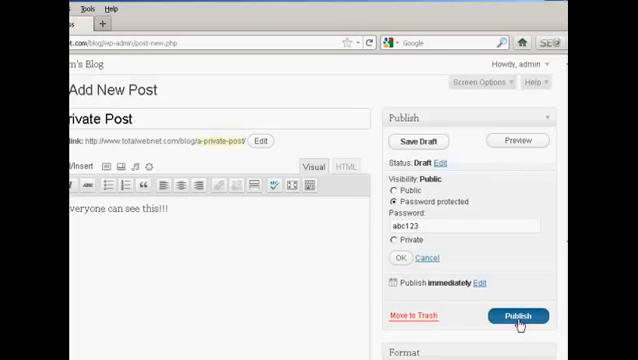
Step: Publish the password-protected post from the Publish box
{"action": "left_click", "coordinate": [520, 316]}
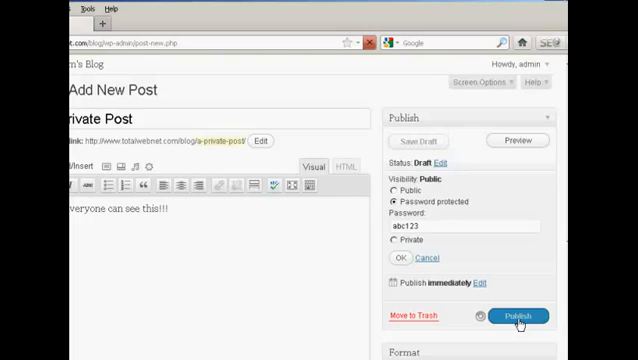
{"action": "left_click", "coordinate": [516, 316]}
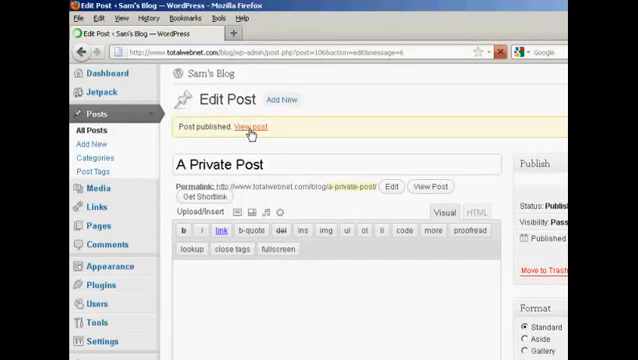
Step: View the published post on the blog and unlock it by submitting its password
{"action": "left_click", "coordinate": [248, 128]}
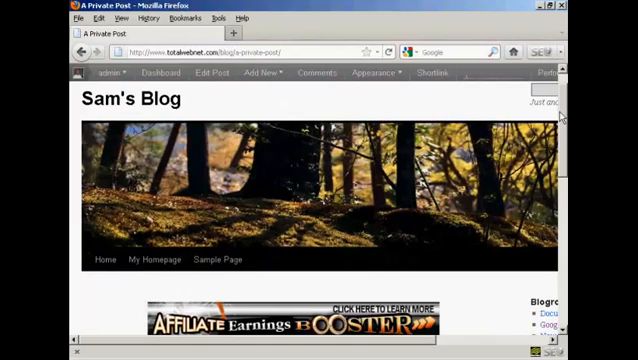
{"action": "scroll", "scroll_direction": "down", "scroll_amount": 3}
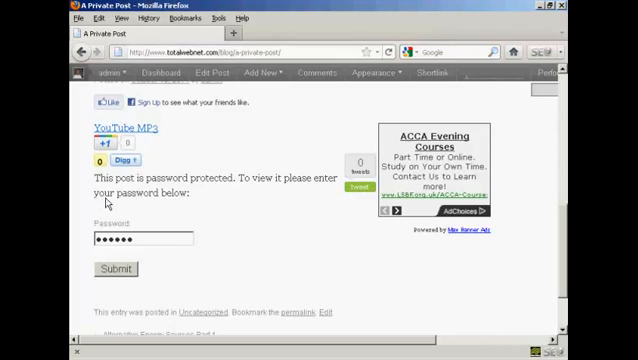
{"action": "mouse_move", "coordinate": [316, 192]}
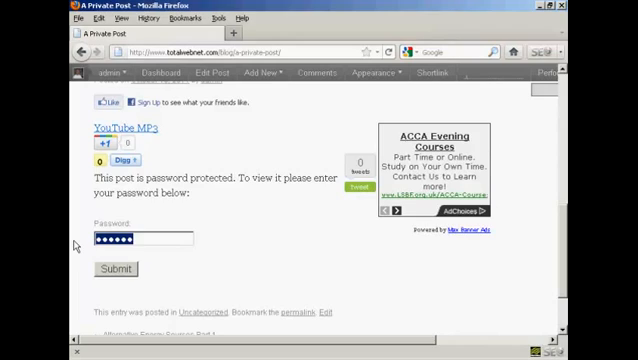
{"action": "key", "text": "backspace"}
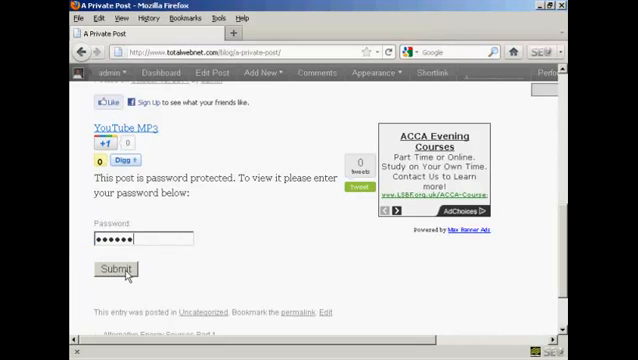
{"action": "left_click", "coordinate": [110, 268]}
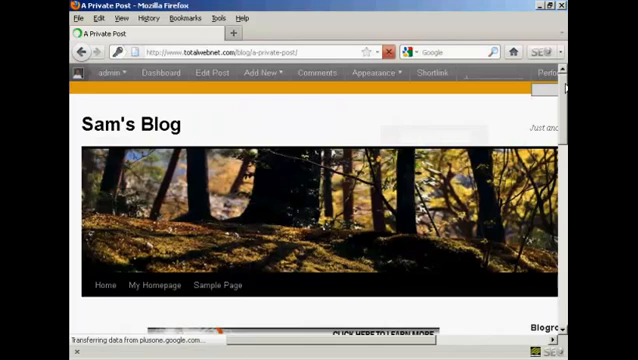
{"action": "scroll", "scroll_direction": "down", "scroll_amount": 3}
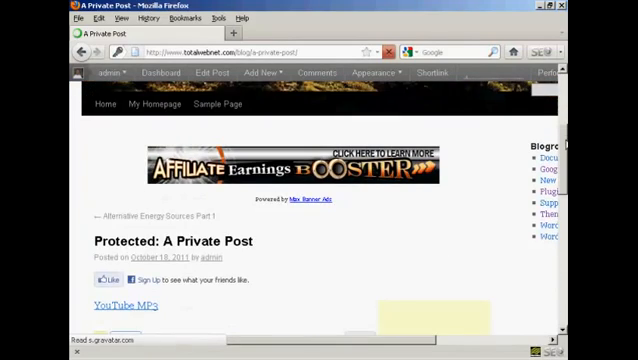